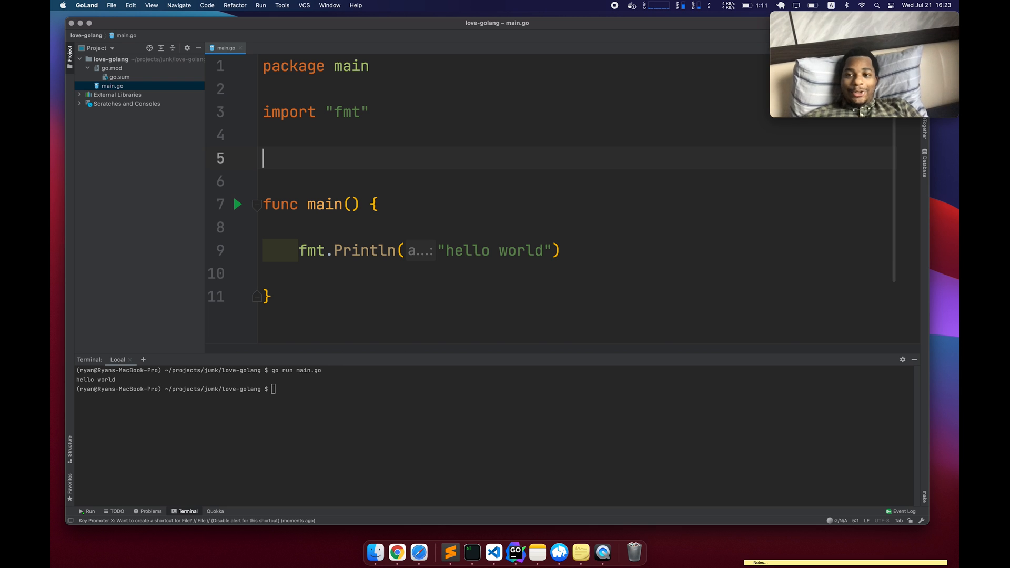
Begin declaring a Person struct type in main.go
{"action": "type", "text": "type"}
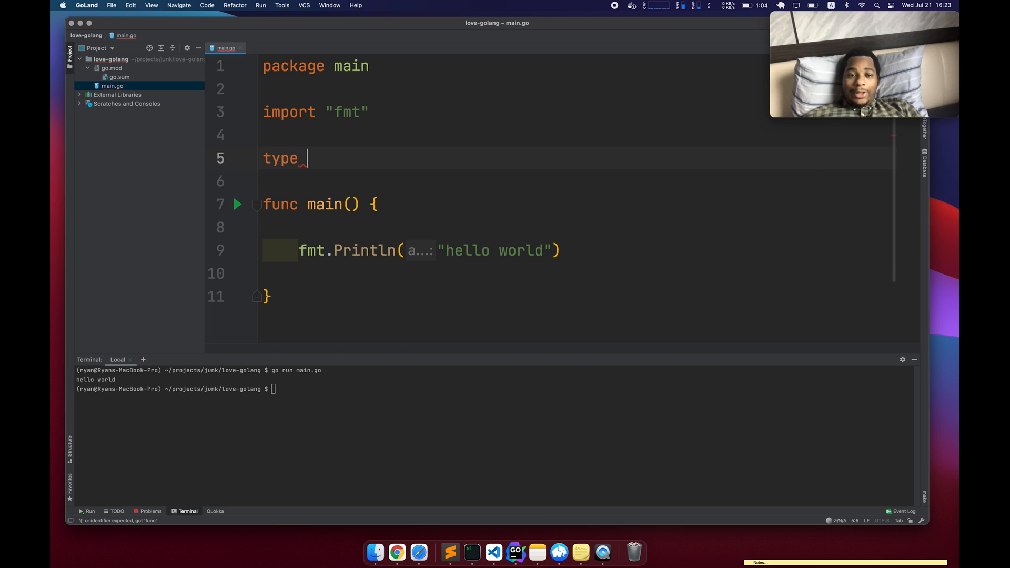
{"action": "type", "text": "Person"}
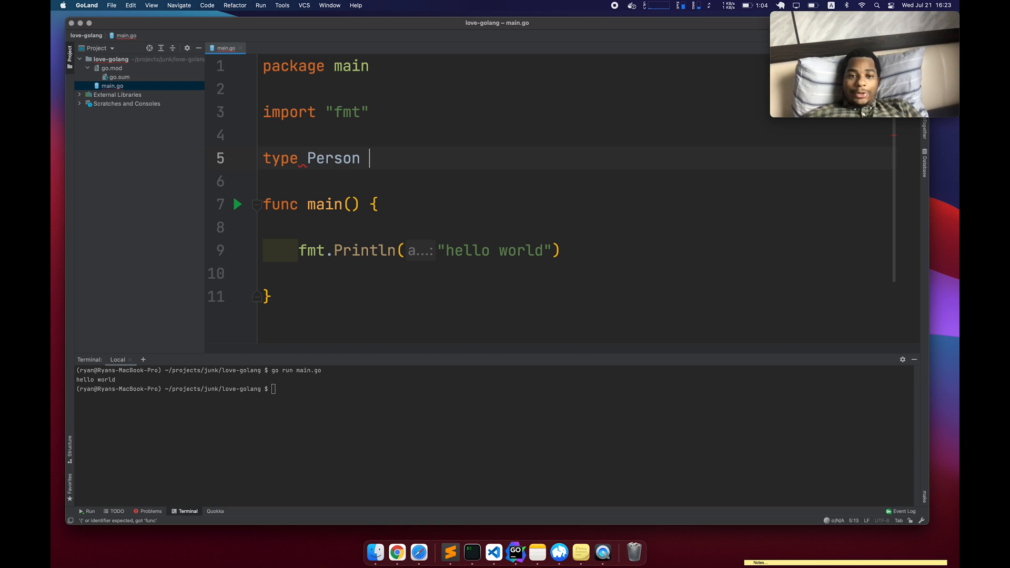
{"action": "type", "text": "struct {"}
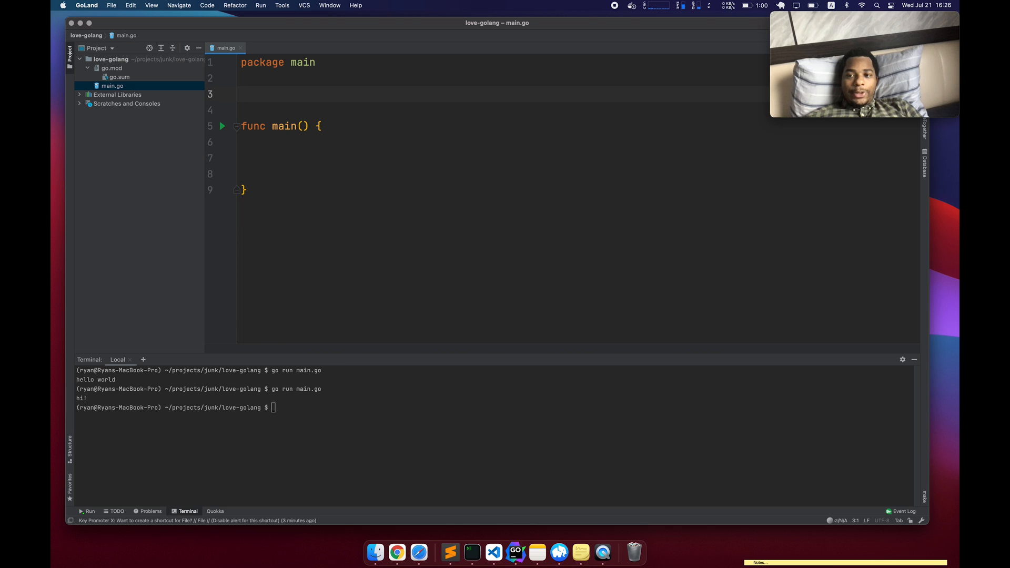
Declare a Password string type above main
{"action": "type", "text": "type"}
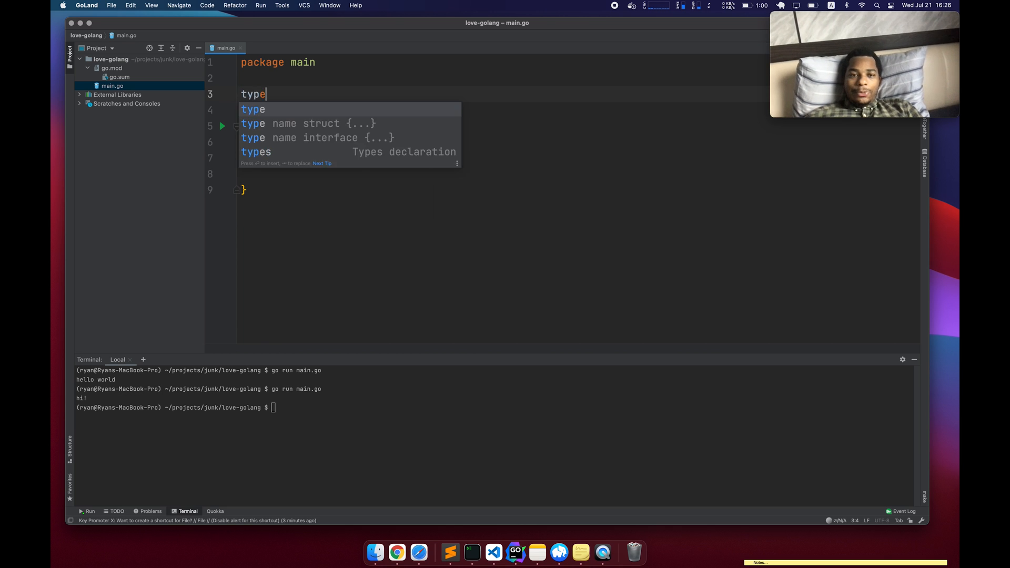
{"action": "type", "text": "Password S"}
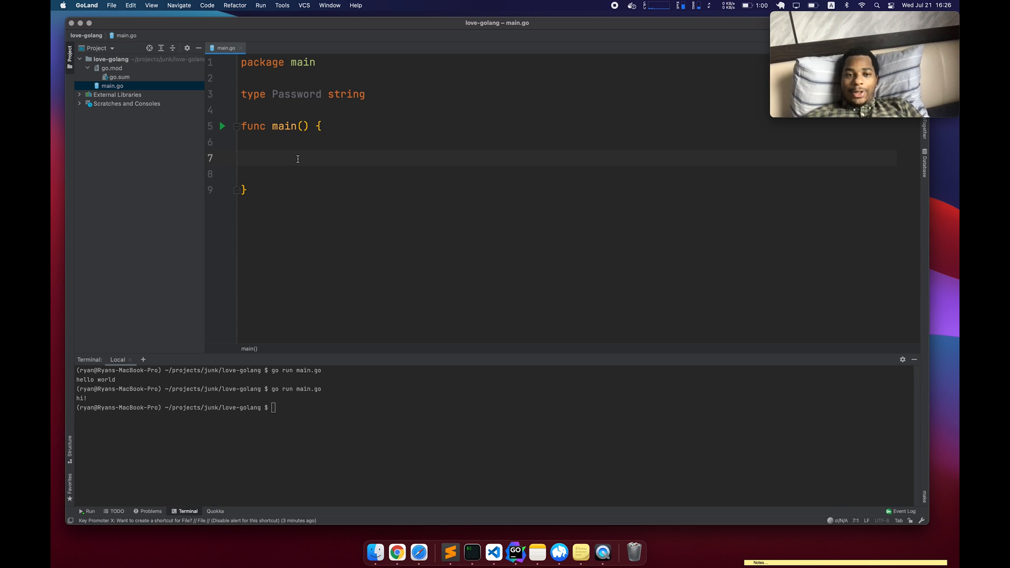
{"action": "double_click", "coordinate": [346, 94]}
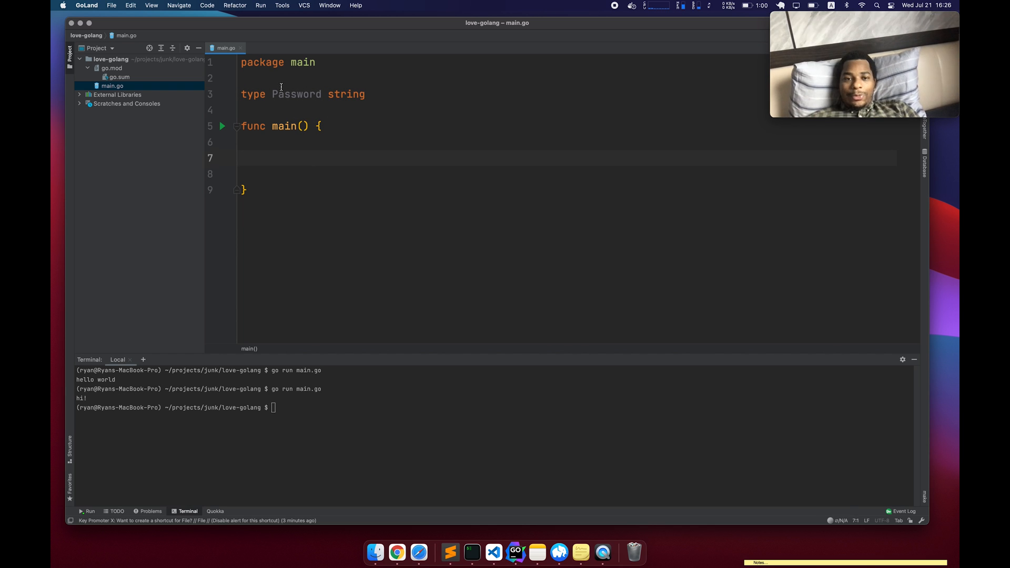
{"action": "key", "text": "Enter"}
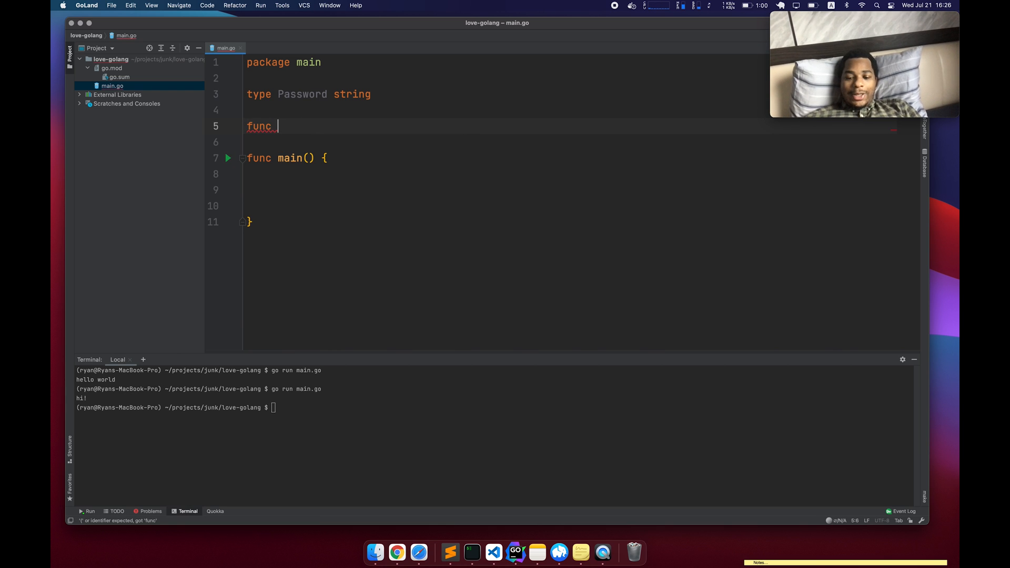
Add a Validate() error method on Password that rejects passwords shorter than 5 characters
{"action": "type", "text": "(p Password)"}
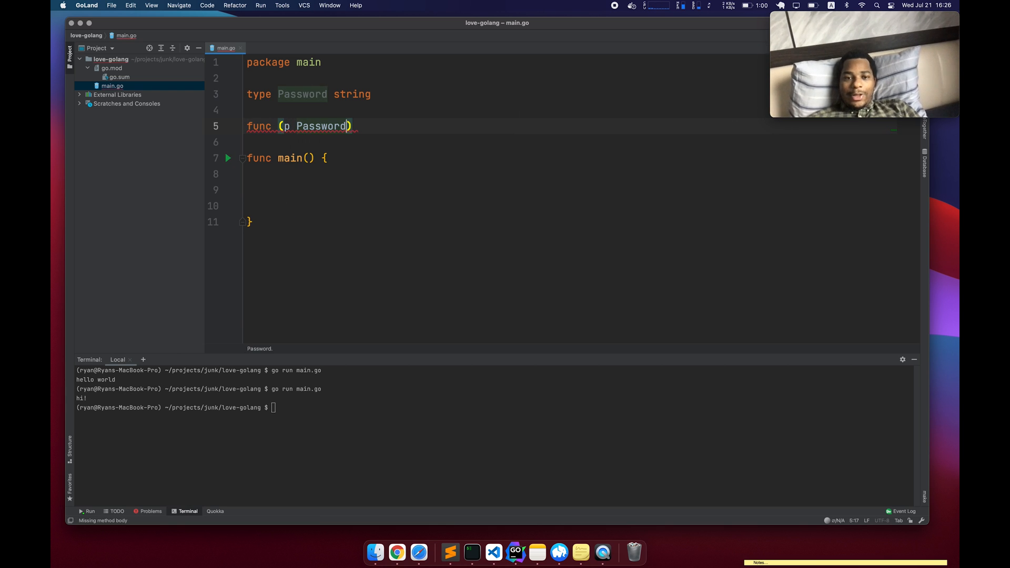
{"action": "type", "text": "Validate()"}
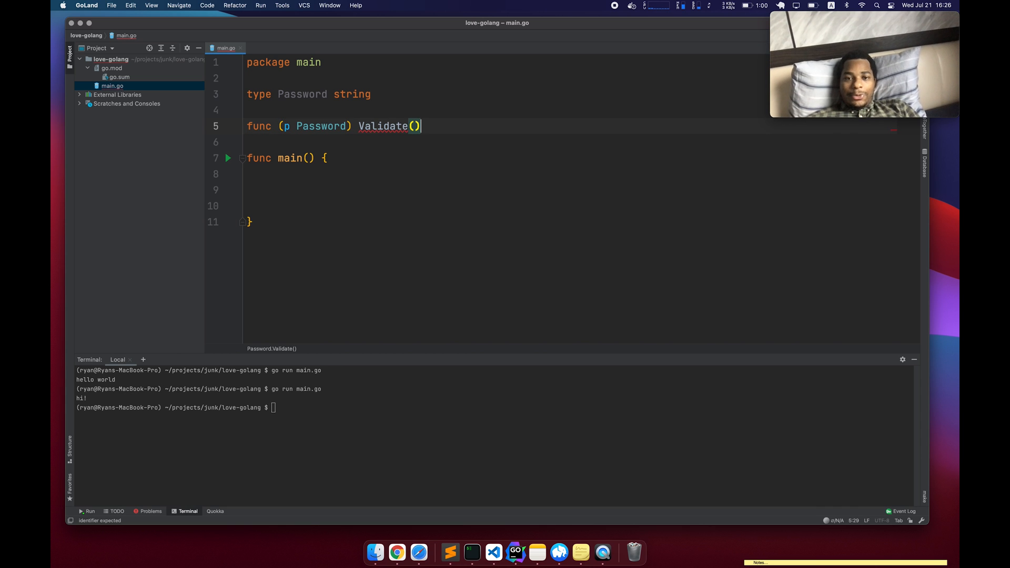
{"action": "type", "text": "re"}
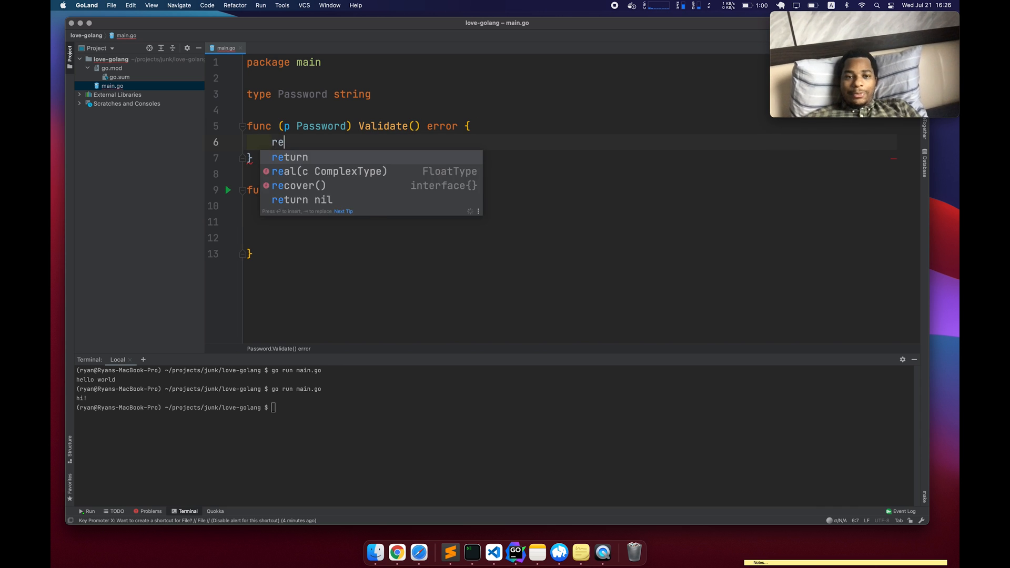
{"action": "type", "text": "if len(p) >"}
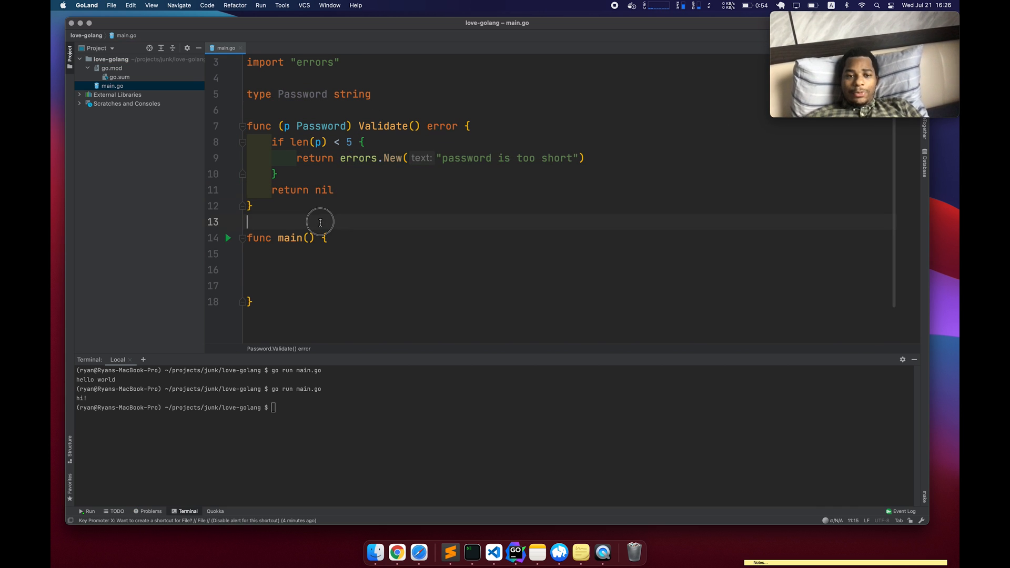
{"action": "type", "text": "password := Password("}
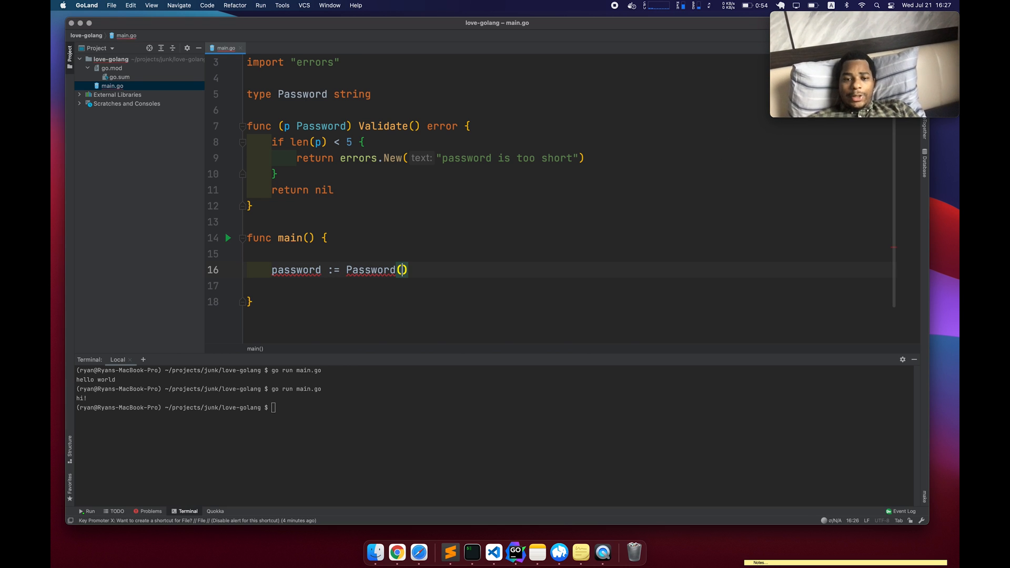
{"action": "type", "text": "\"123\")"}
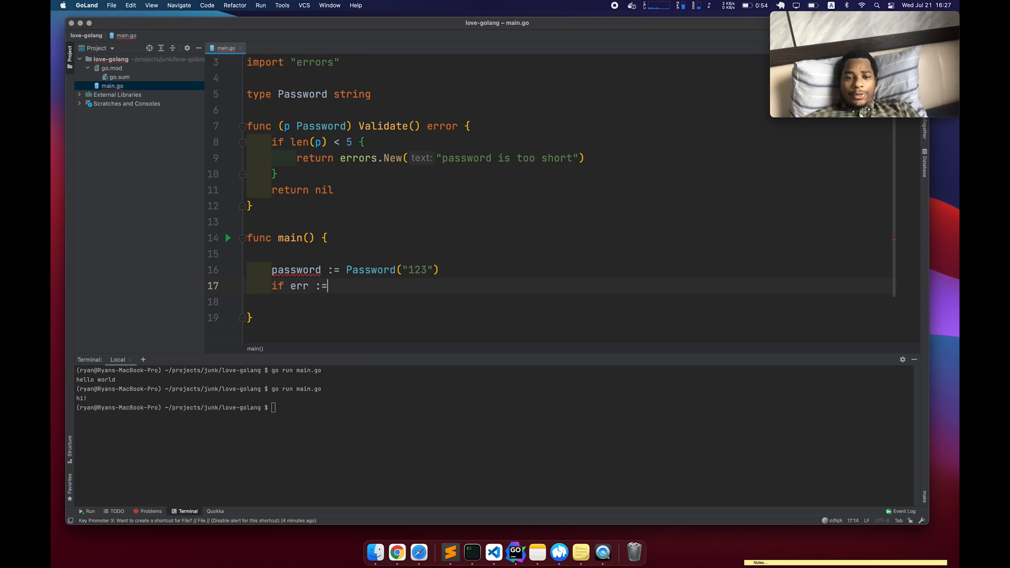
{"action": "type", "text": "password.Validate()"}
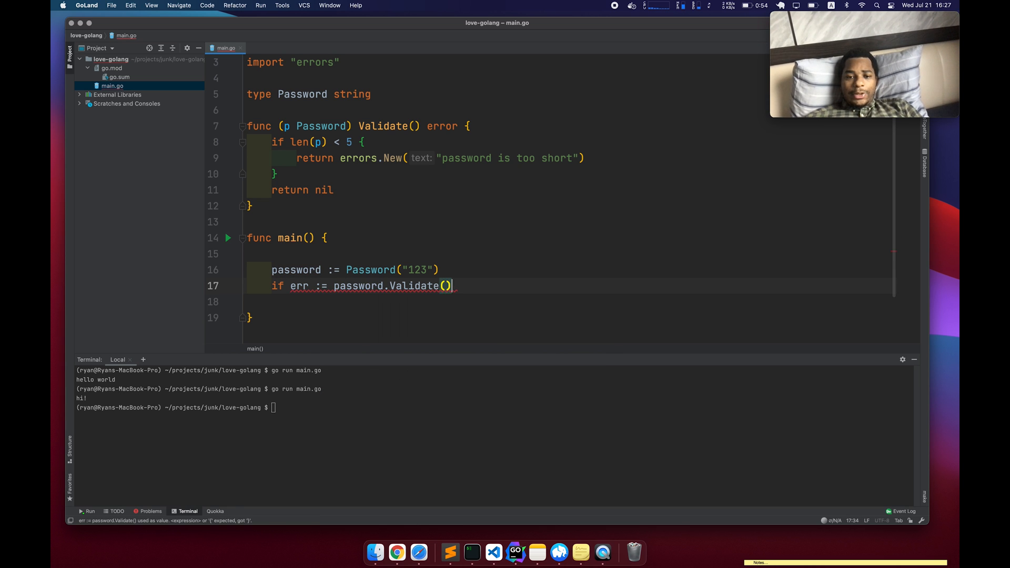
{"action": "type", "text": "; err != nil {"}
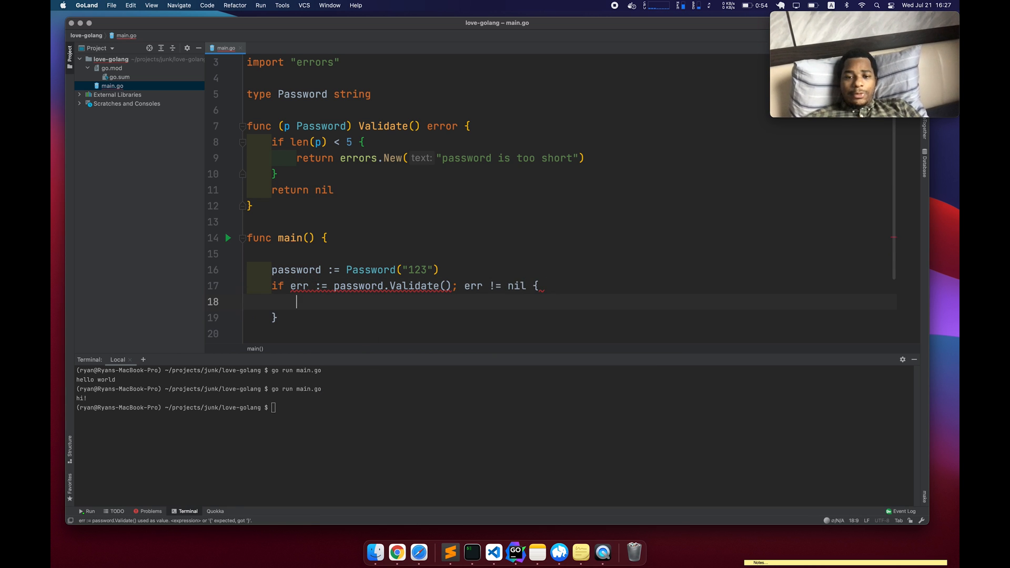
{"action": "type", "text": "panic(err)"}
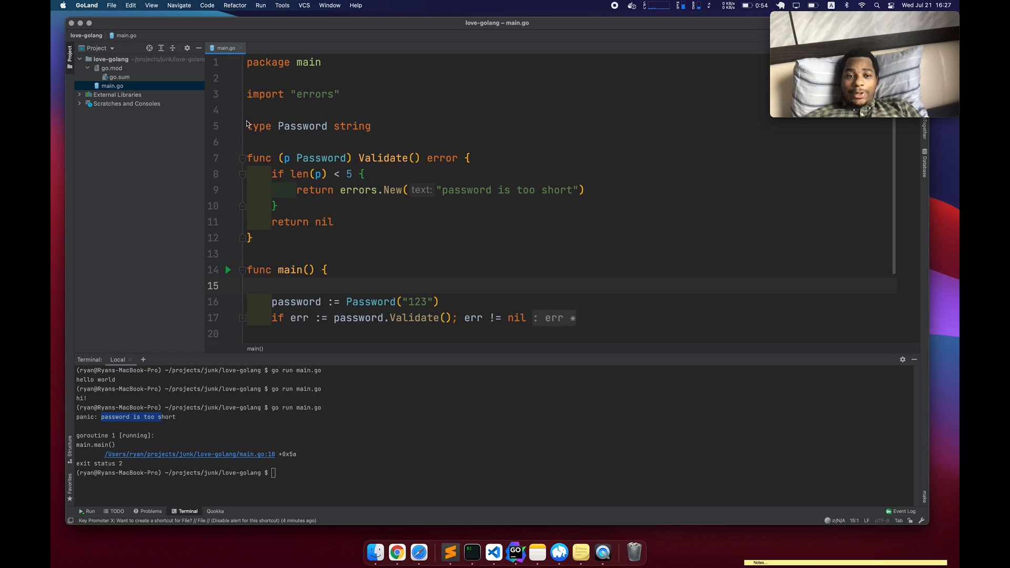
Select and clear the validation code from main's body again
{"action": "triple_click", "coordinate": [309, 125]}
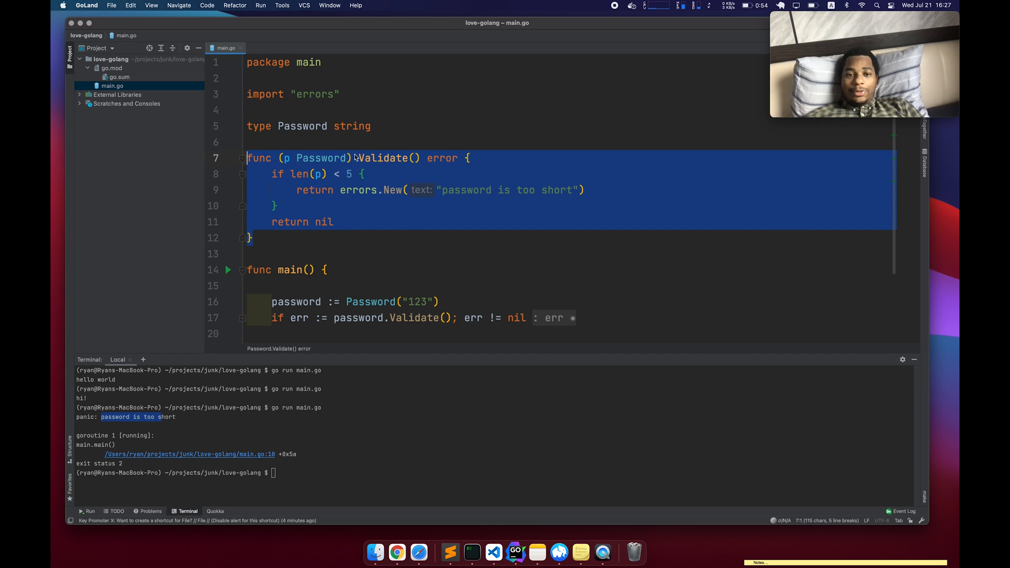
{"action": "double_click", "coordinate": [382, 158]}
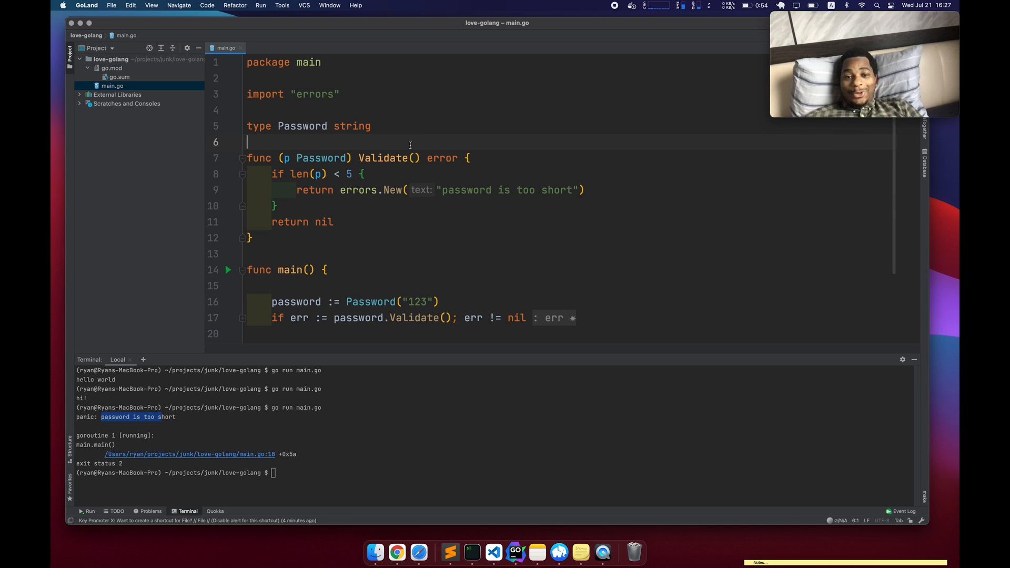
{"action": "double_click", "coordinate": [302, 125]}
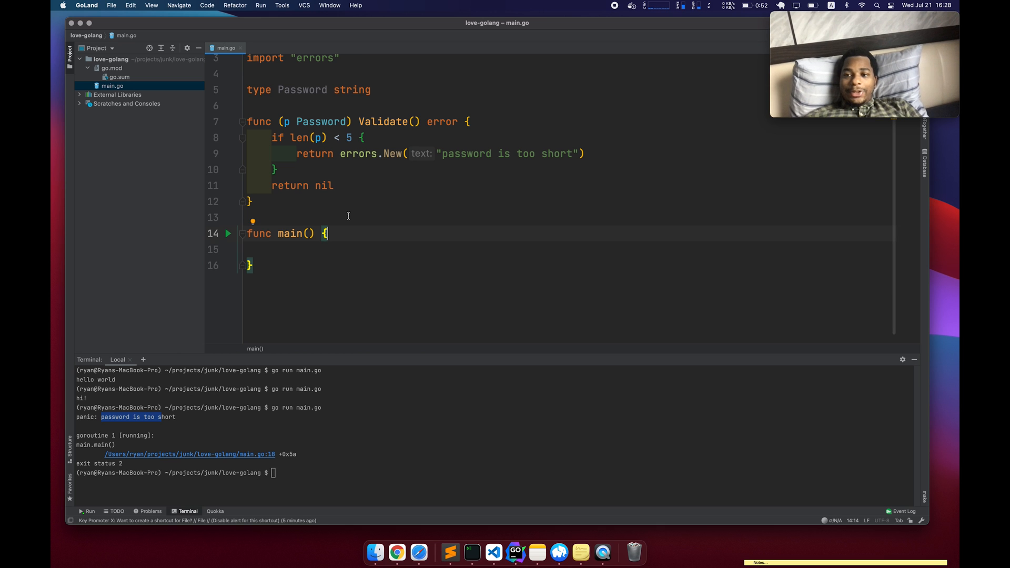
{"action": "mouse_move", "coordinate": [363, 149]}
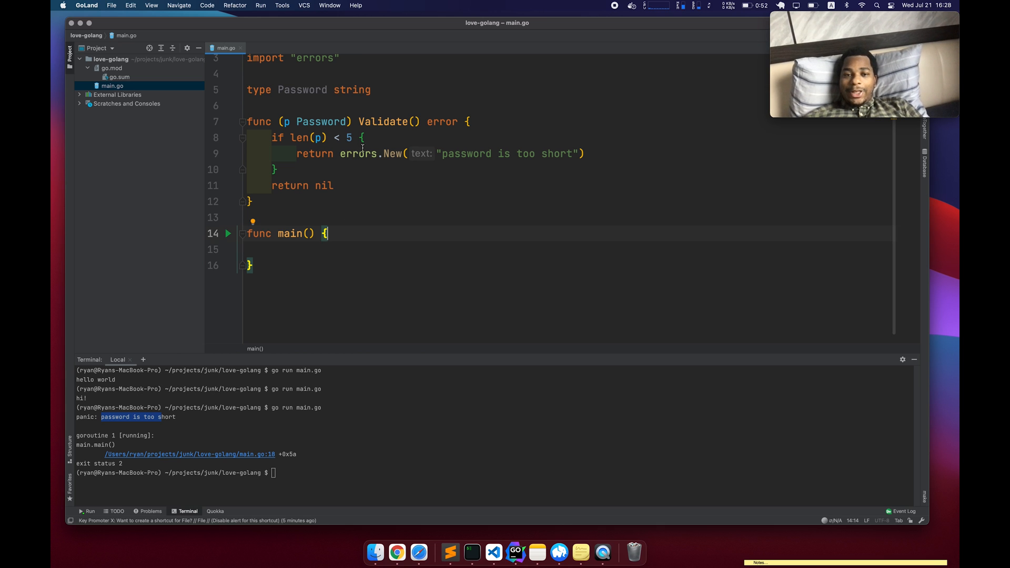
Create main_test.go with a TestPassword_Validate function for the Validate method
{"action": "right_click", "coordinate": [111, 59]}
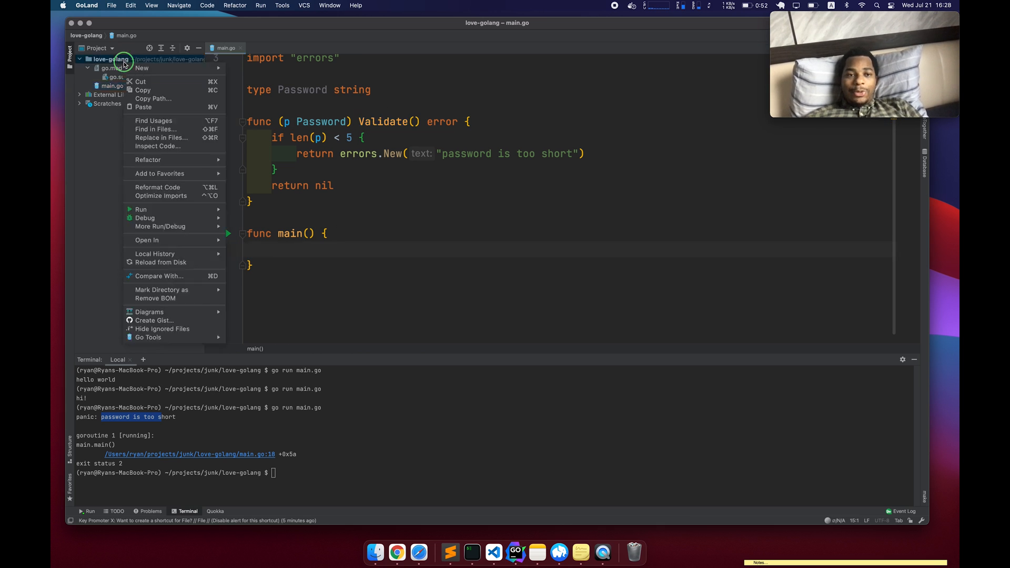
{"action": "left_click", "coordinate": [141, 67]}
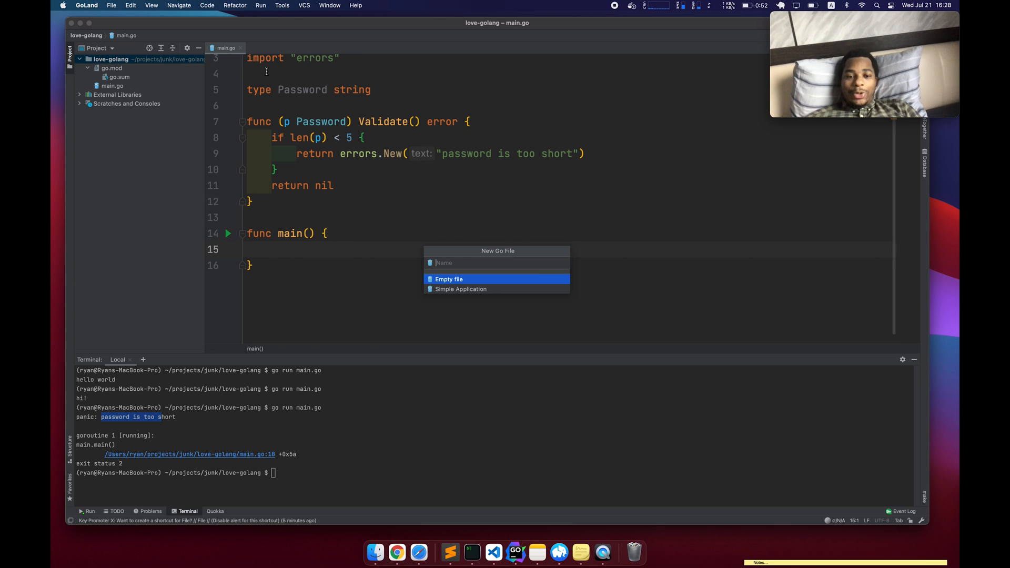
{"action": "type", "text": "main_test.go"}
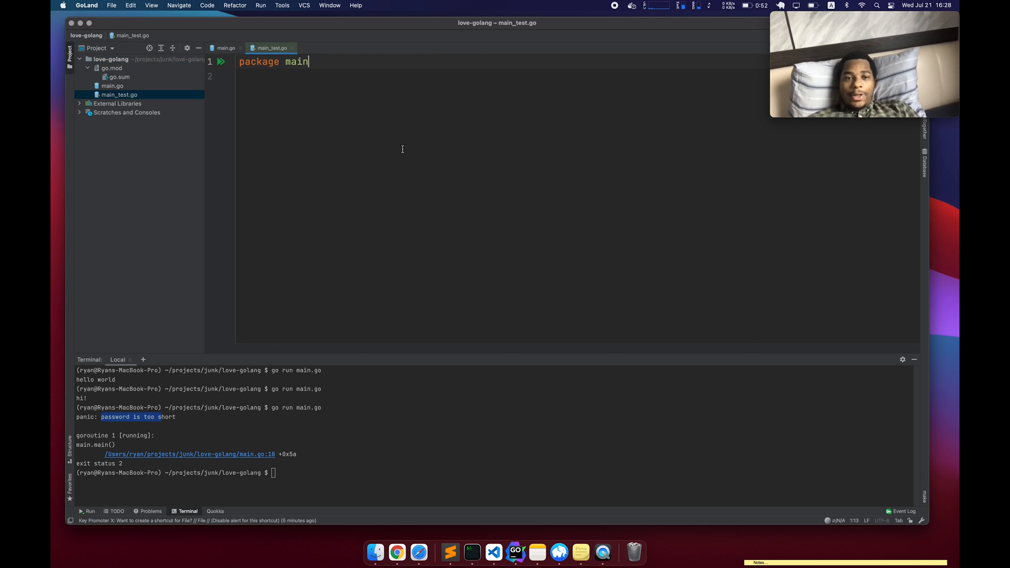
{"action": "type", "text": "func Test"}
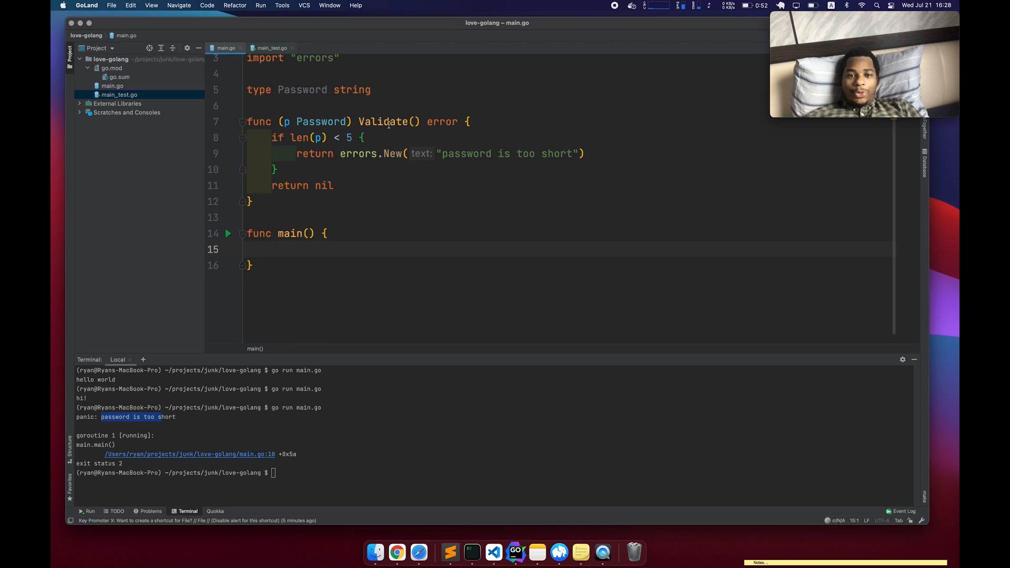
{"action": "double_click", "coordinate": [382, 122]}
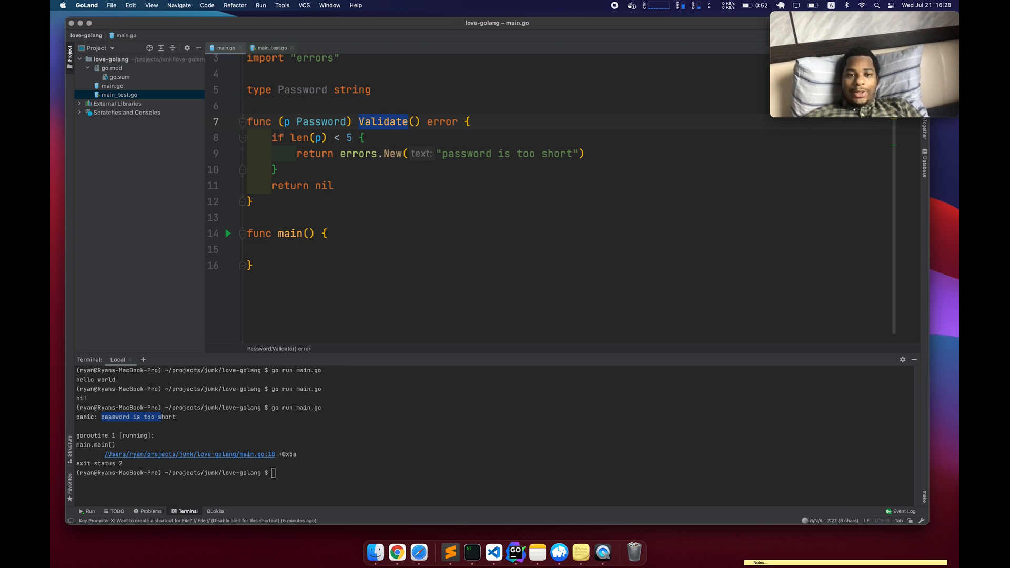
{"action": "left_click", "coordinate": [270, 47]}
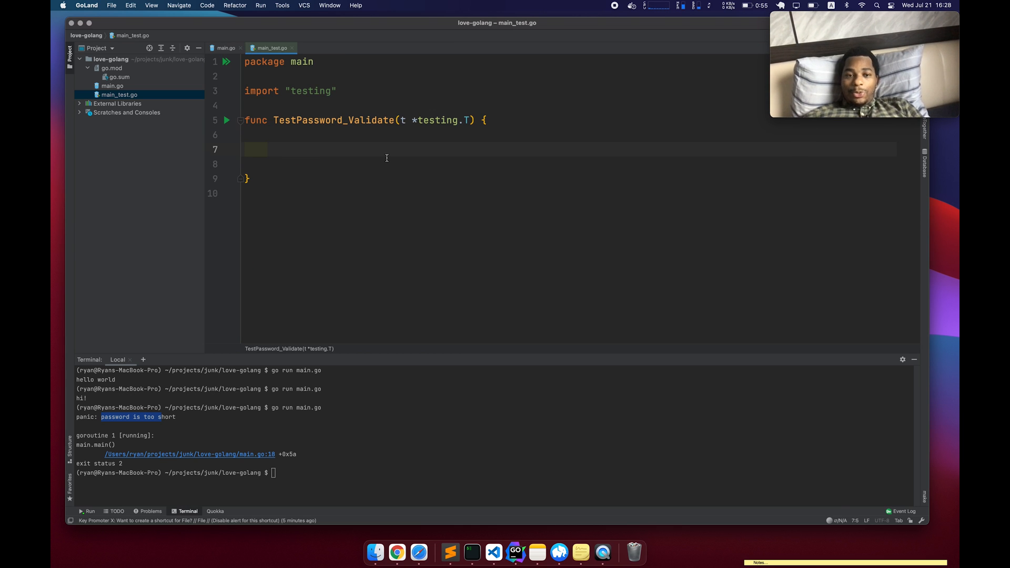
Assert Password("321") fails validation using testify's assert, then vendor dependencies with go mod
{"action": "type", "text": "p := Password(\"123"}
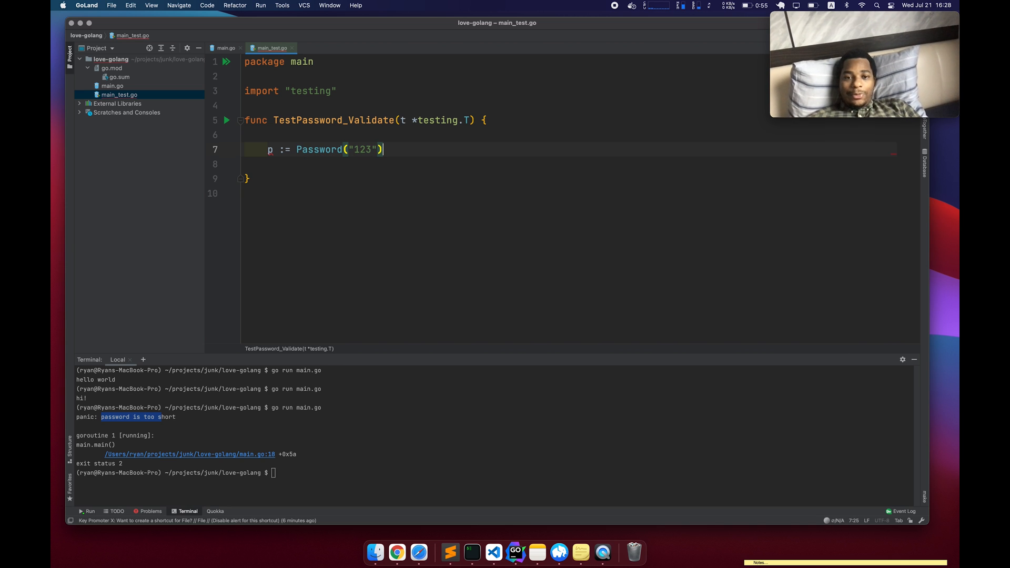
{"action": "type", "text": "321"}
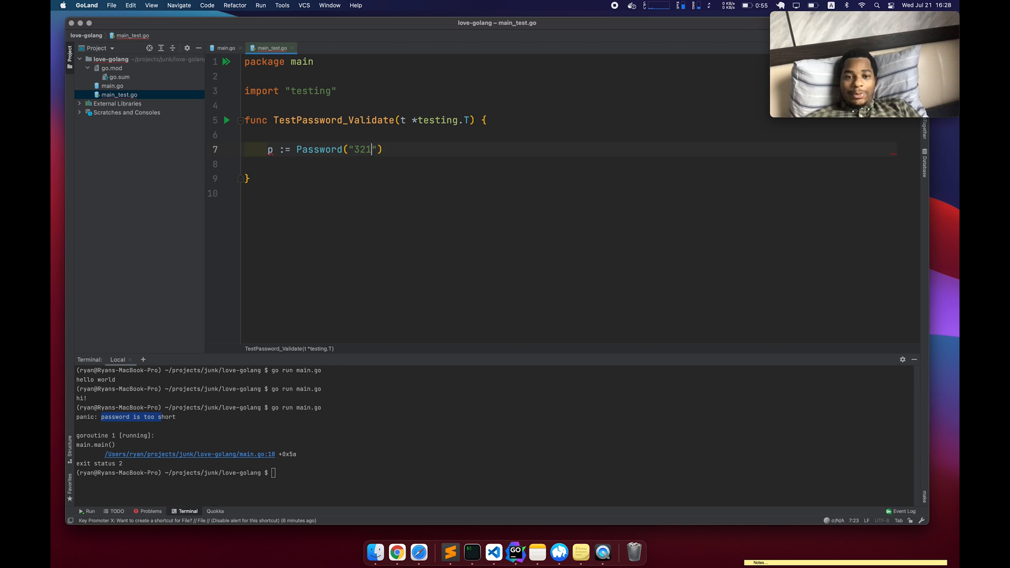
{"action": "type", "text": "err := p.Validate("}
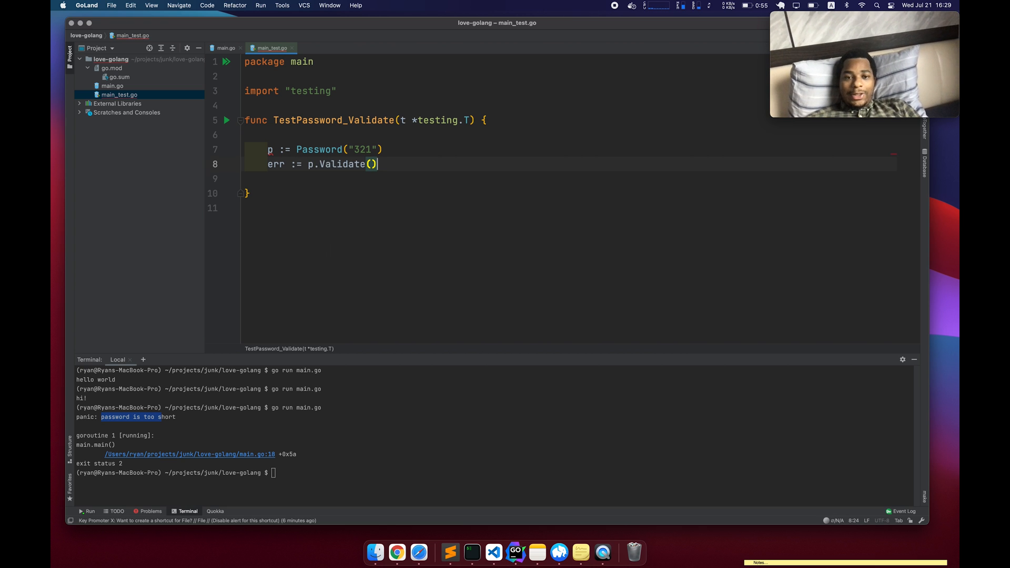
{"action": "type", "text": "assert.Error(t, err"}
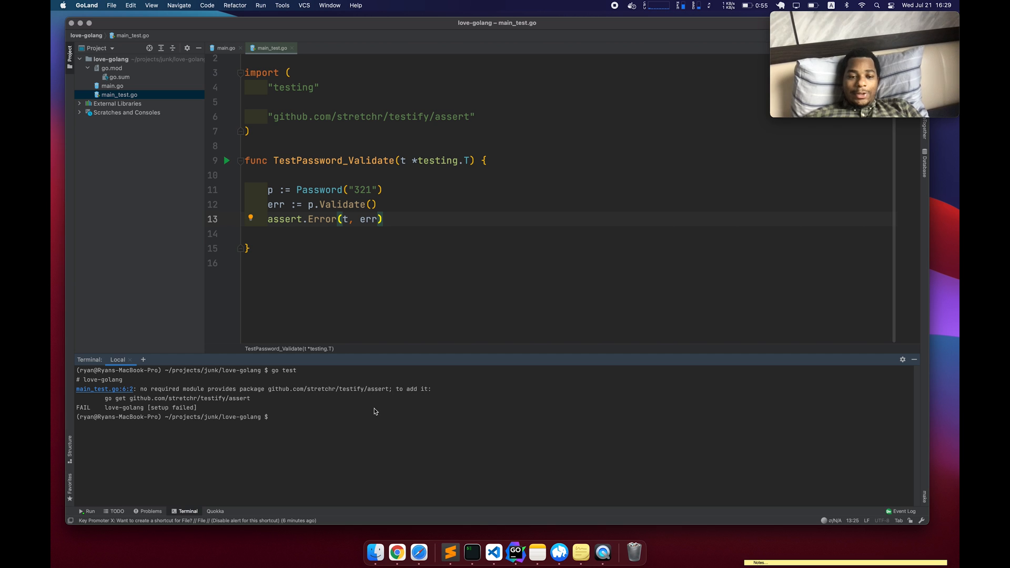
{"action": "type", "text": "go mod"}
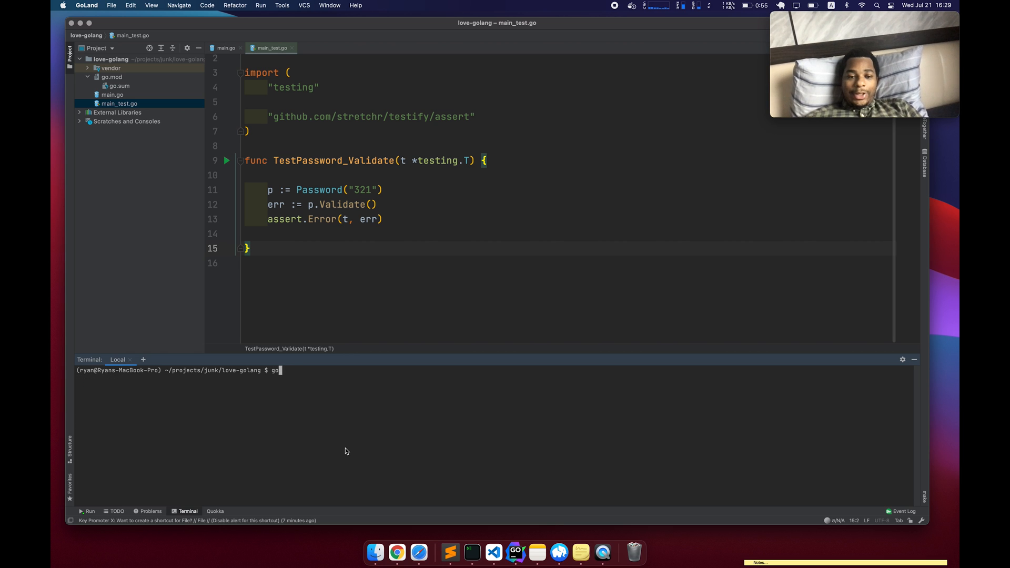
{"action": "type", "text": "test"}
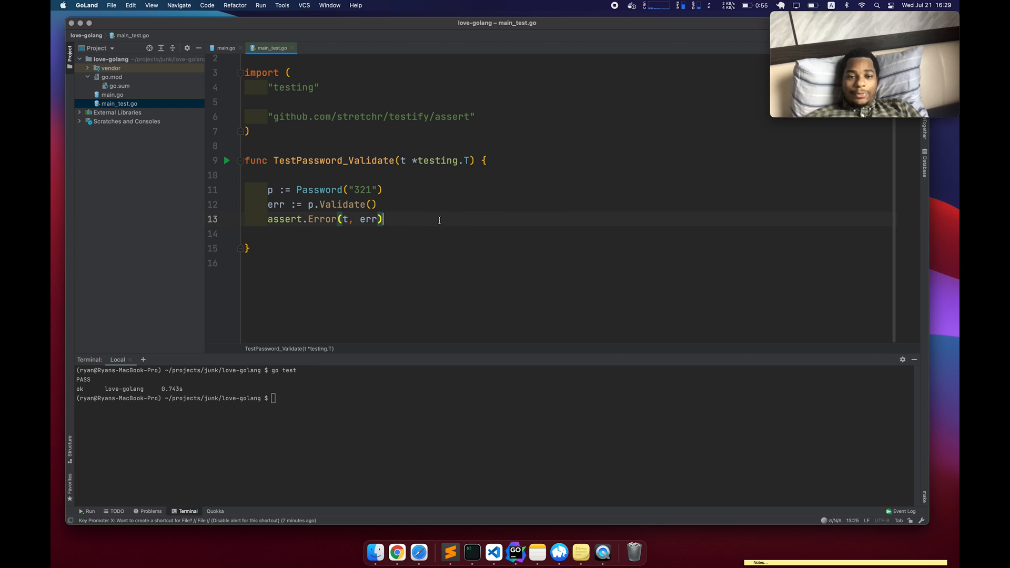
{"action": "double_click", "coordinate": [361, 189]}
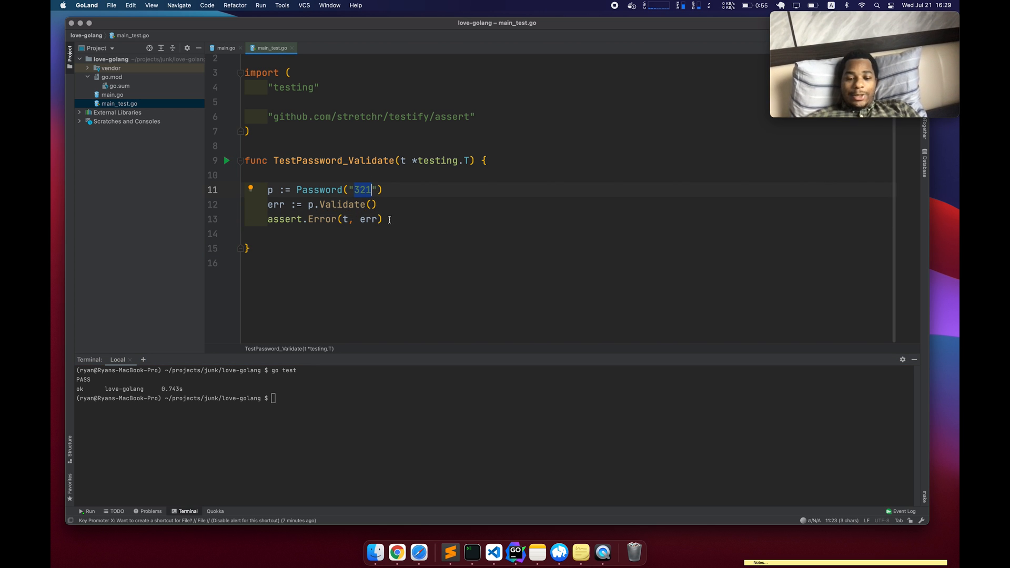
{"action": "type", "text": "1234555555"}
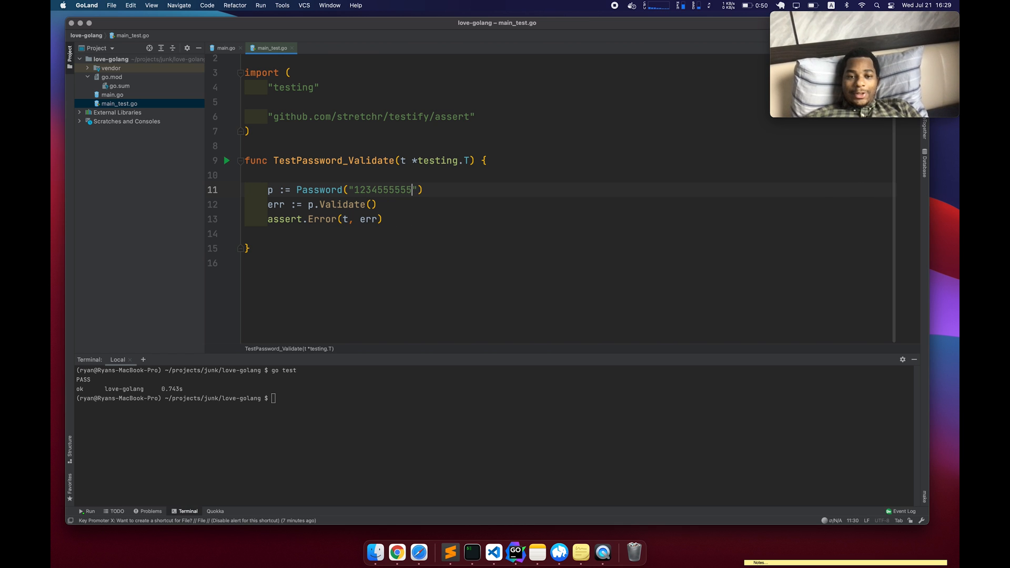
{"action": "type", "text": "go test"}
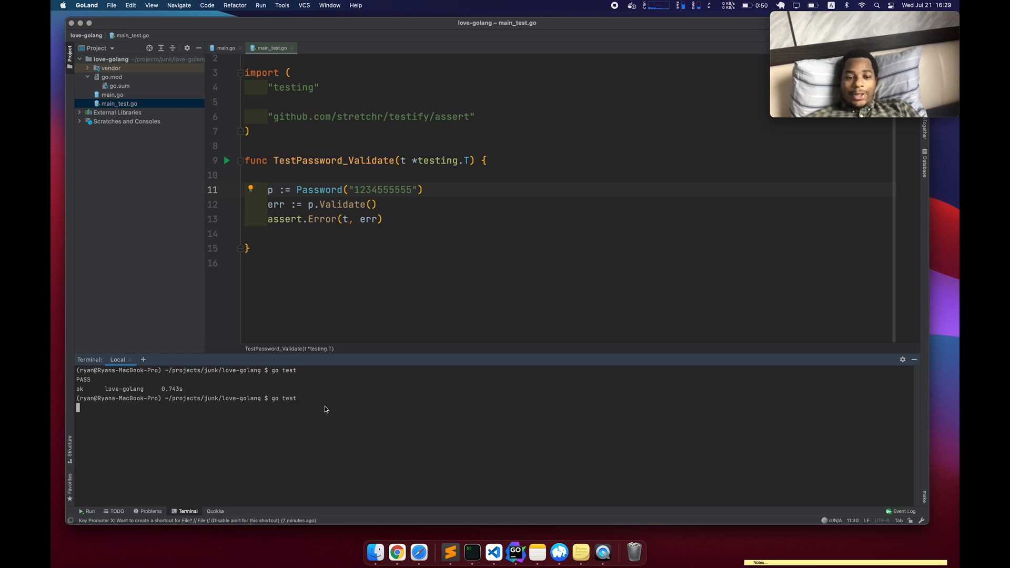
{"action": "key", "text": "enter"}
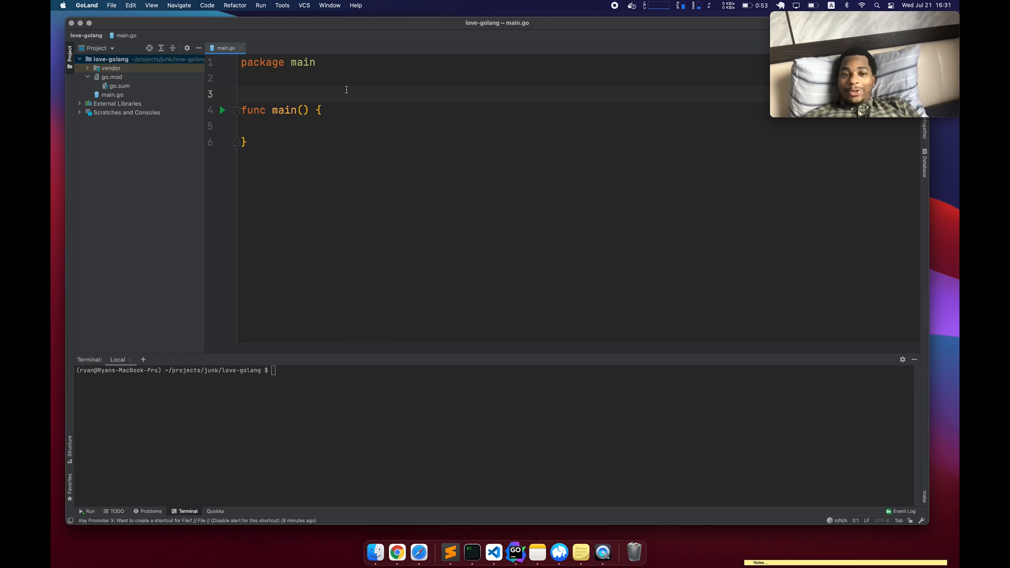
{"action": "type", "text": "P"}
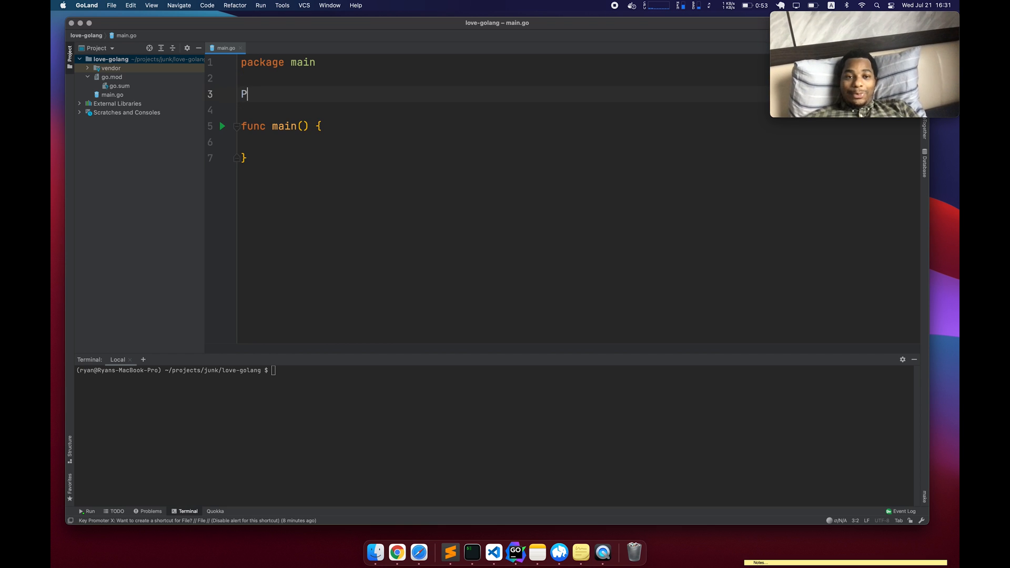
{"action": "type", "text": "romise.all()"}
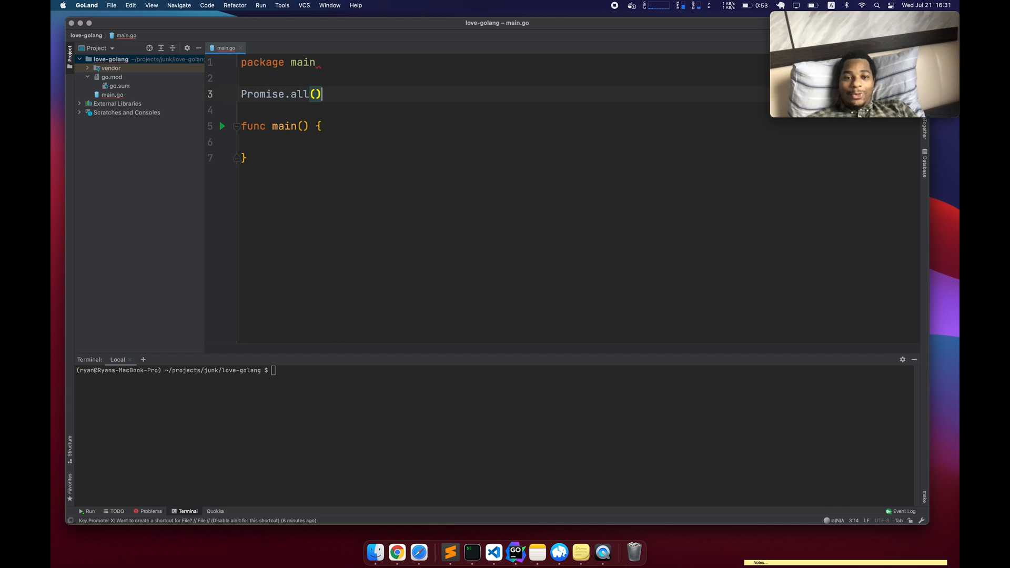
{"action": "type", "text": "..."}
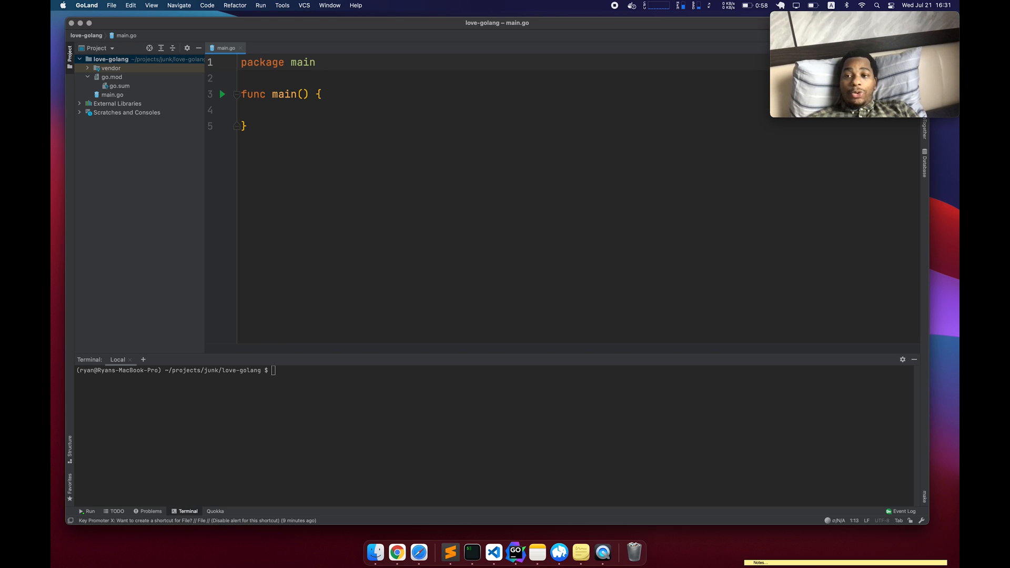
Write a sleeping LongRunningOperation, call it from main, and run go run main.go
{"action": "left_click", "coordinate": [316, 62]}
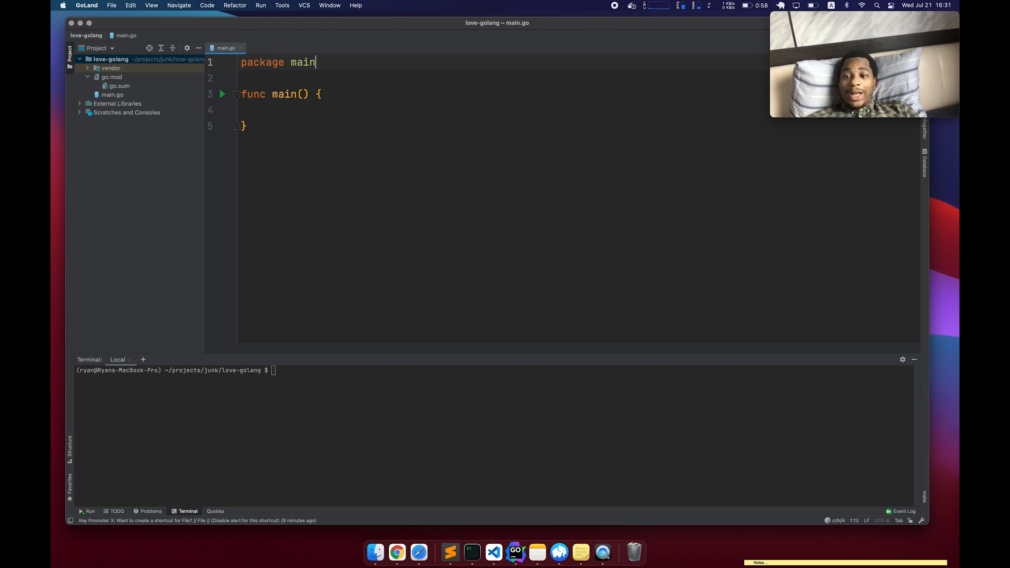
{"action": "type", "text": "func LongRunningOperation() {"}
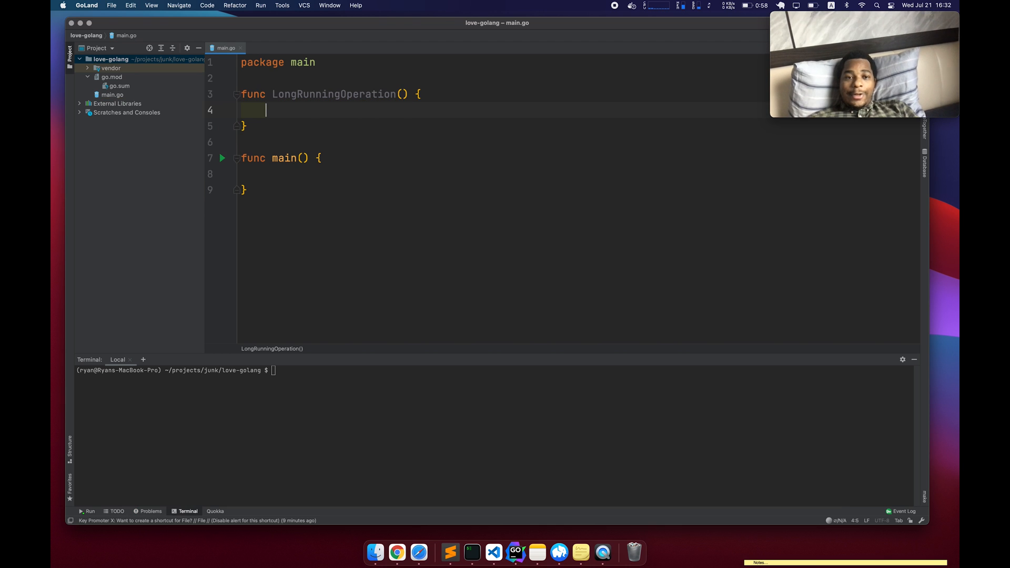
{"action": "type", "text": "slee"}
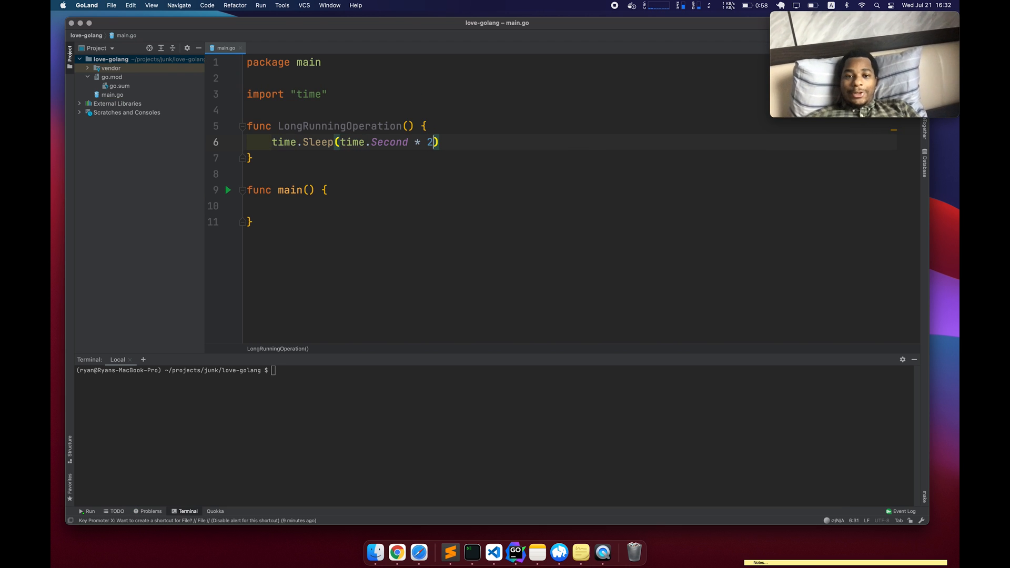
{"action": "type", "text": "LongRunningOperation("}
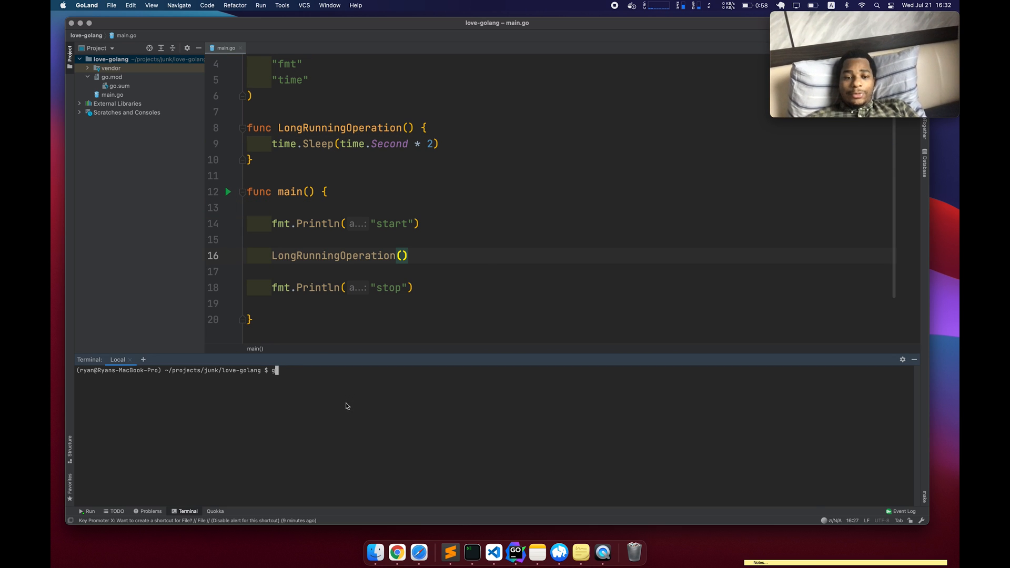
{"action": "type", "text": "o run main.go"}
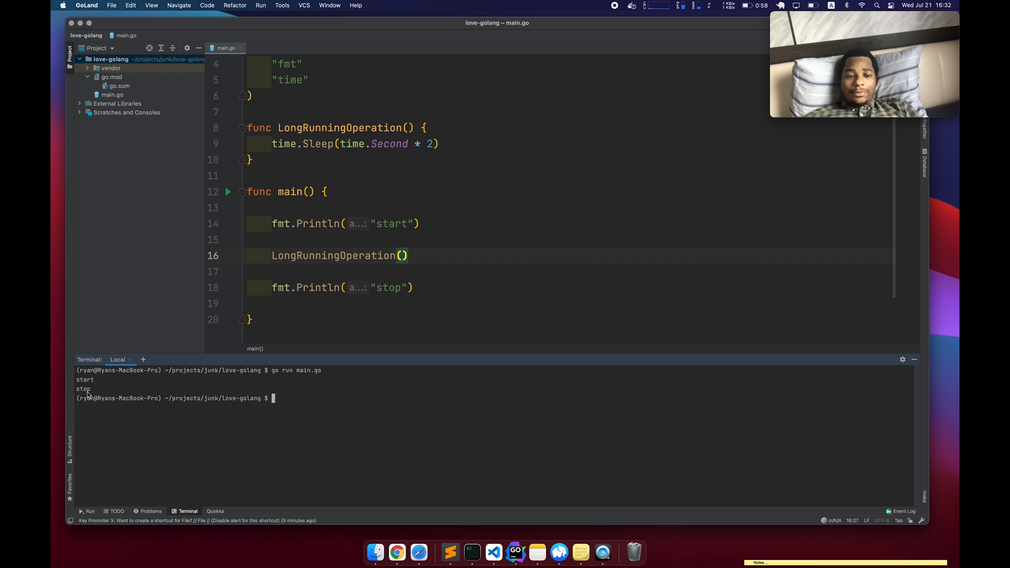
{"action": "mouse_move", "coordinate": [446, 225]}
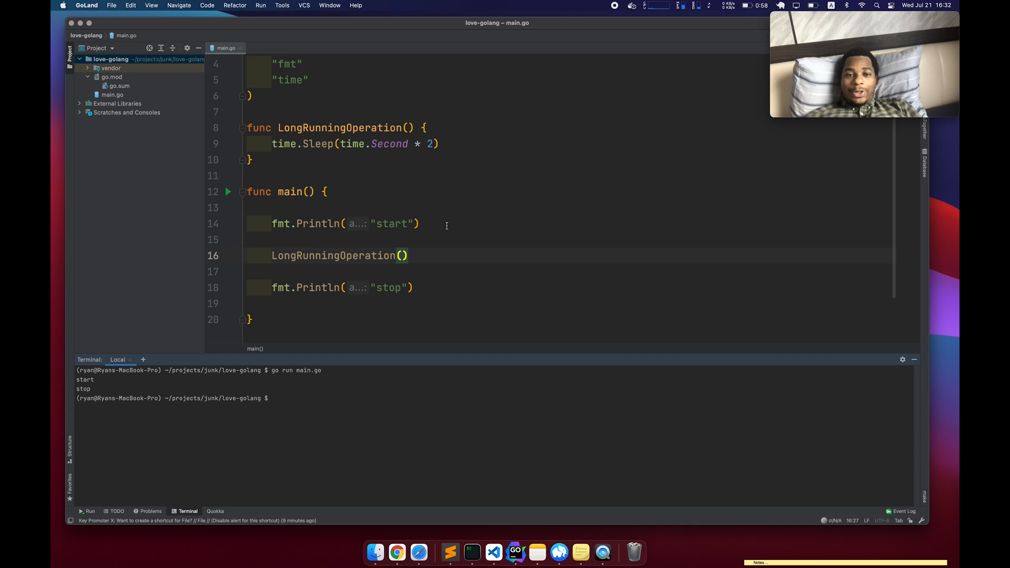
{"action": "mouse_move", "coordinate": [447, 217]}
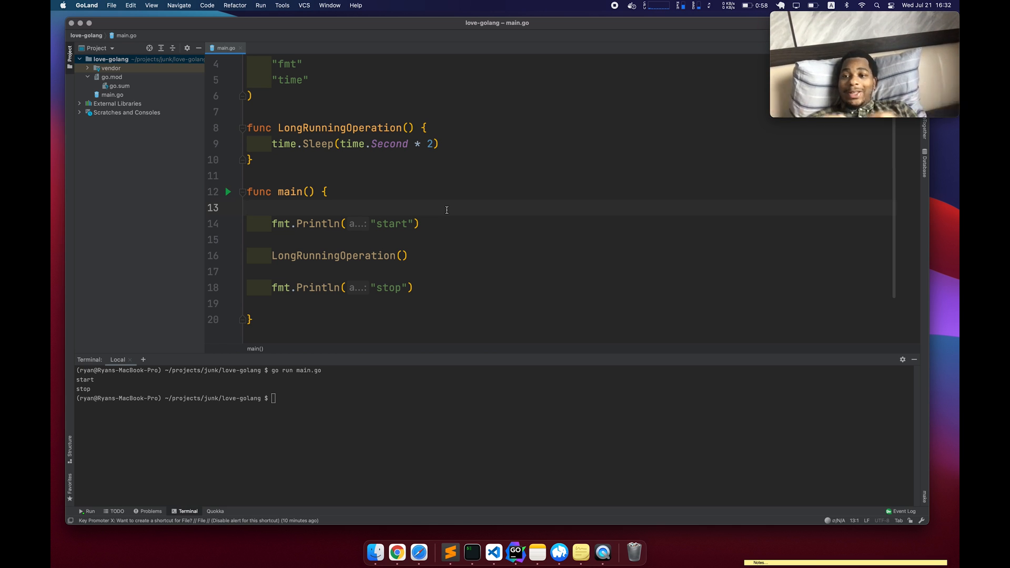
Wrap the LongRunningOperation call in a loop of 10 and run the program from the terminal
{"action": "left_click", "coordinate": [408, 255]}
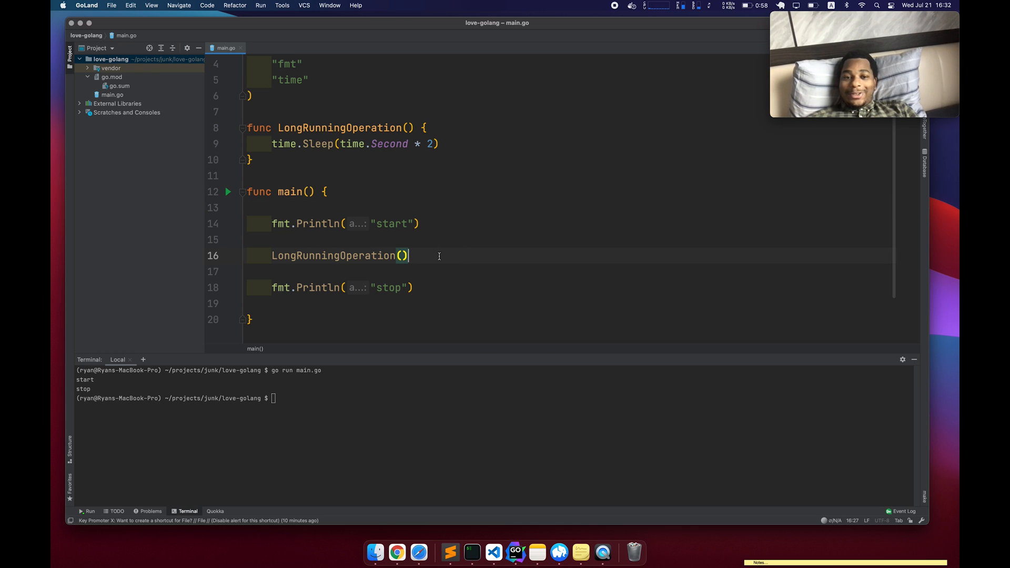
{"action": "double_click", "coordinate": [328, 254]}
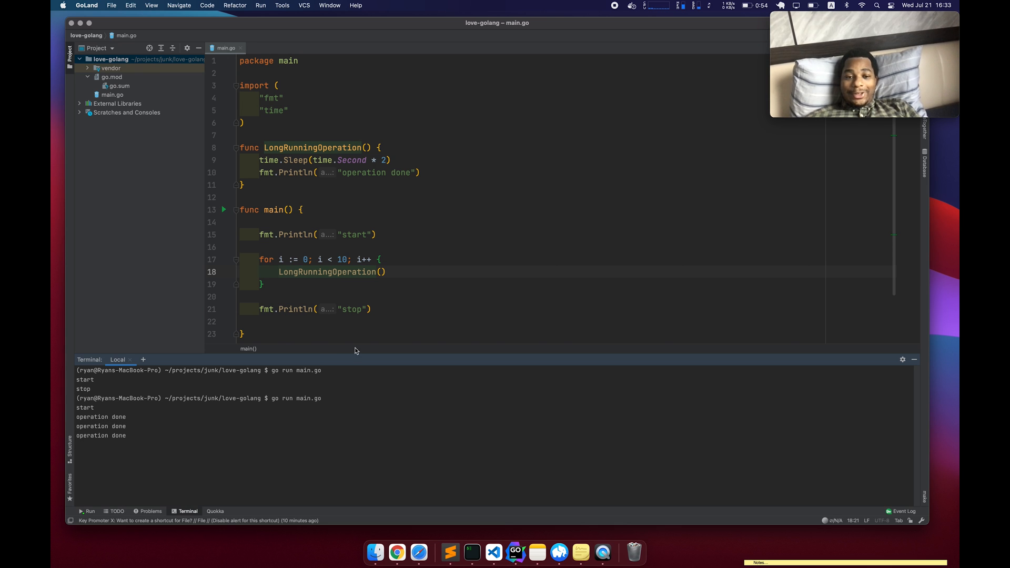
{"action": "left_click", "coordinate": [389, 160]}
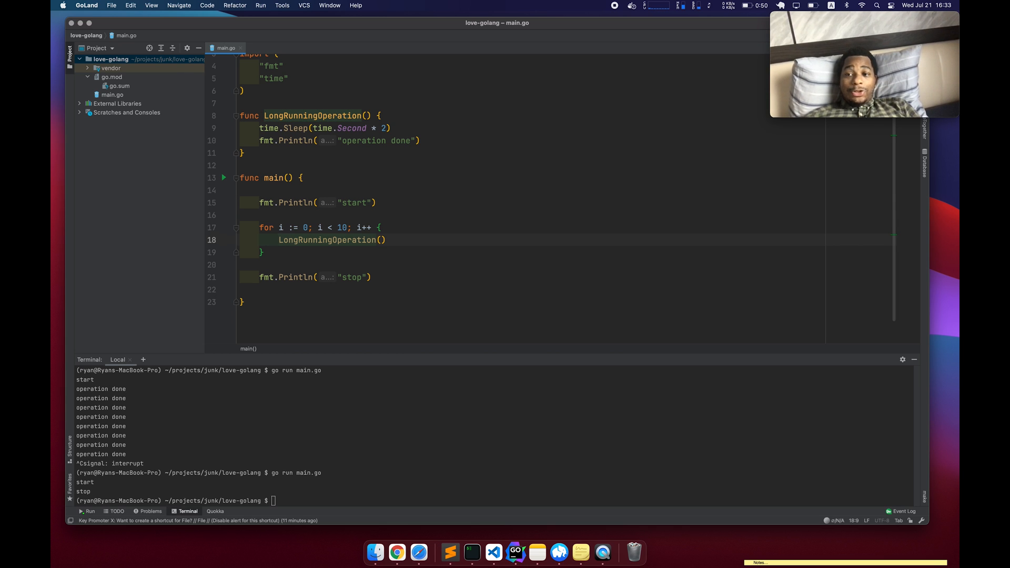
{"action": "type", "text": "go"}
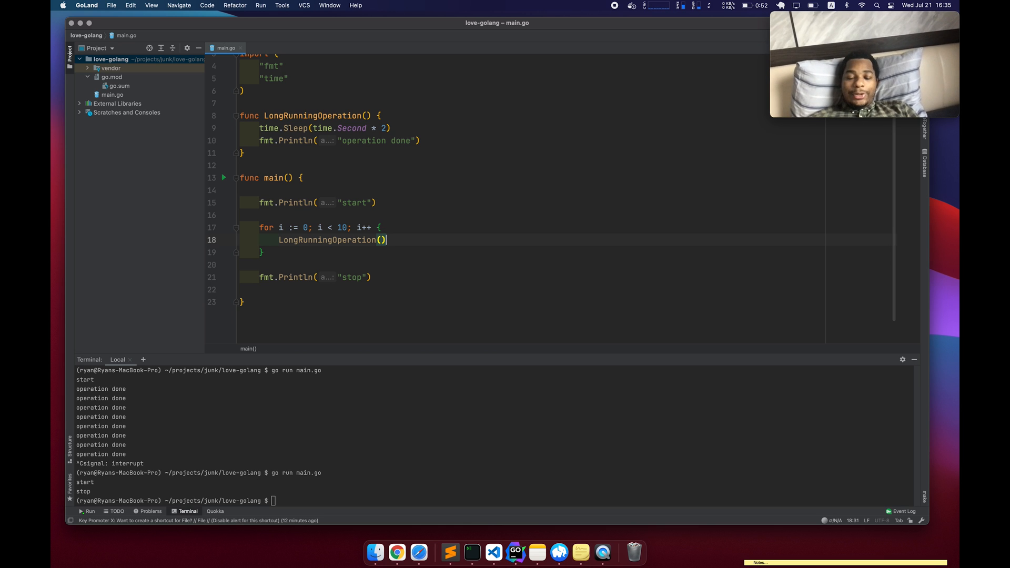
Run each call in go func() with wg.Add(1) and wg.Done(), then wg.Wait() after the loop
{"action": "type", "text": "go func() {"}
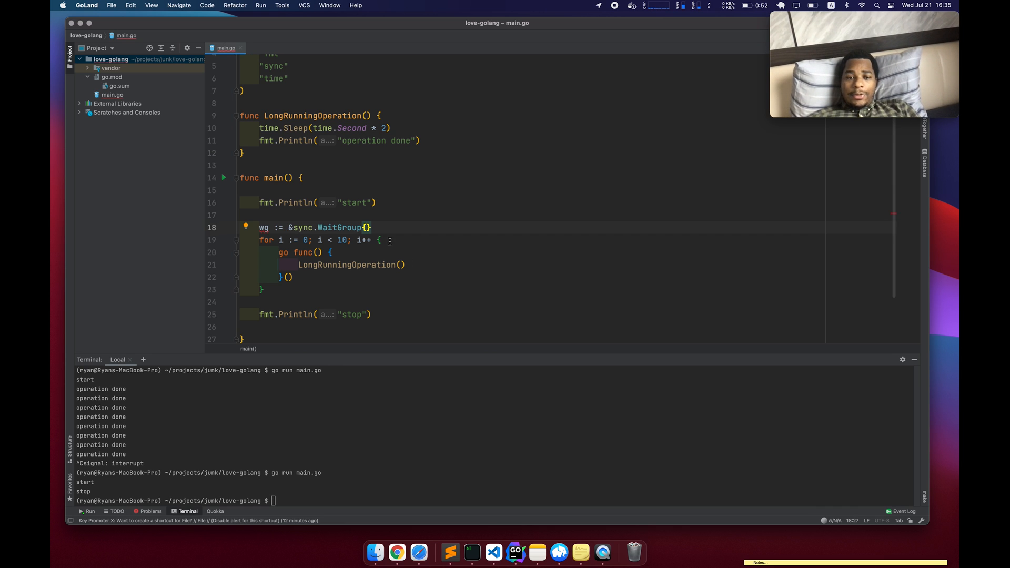
{"action": "type", "text": "wg."}
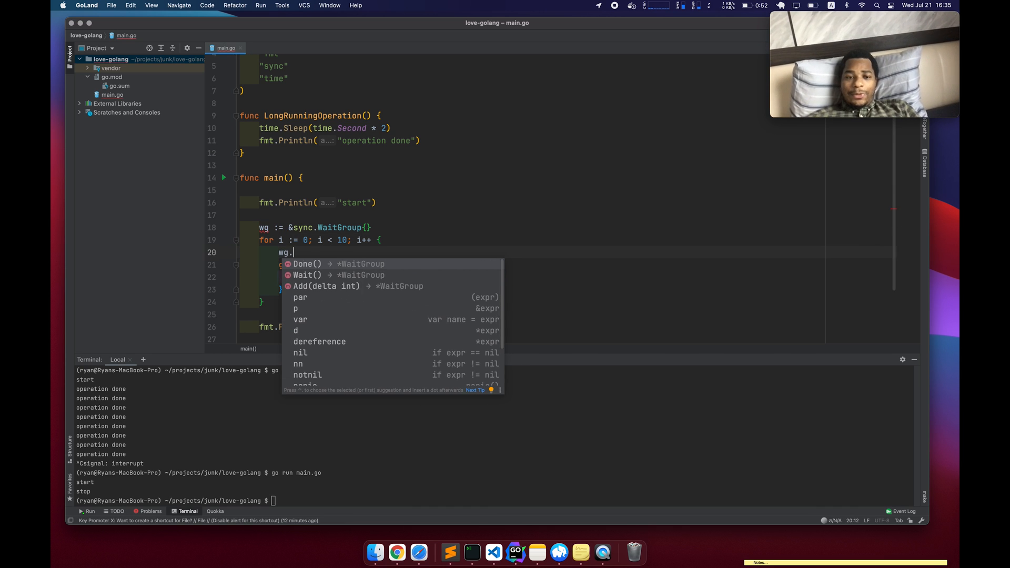
{"action": "type", "text": "Add(1)"}
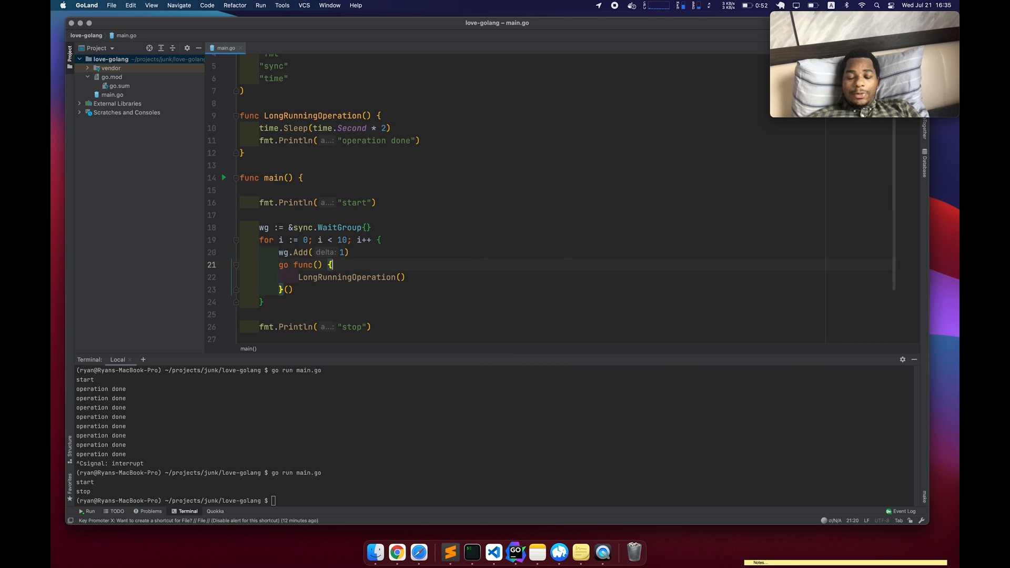
{"action": "key", "text": "enter"}
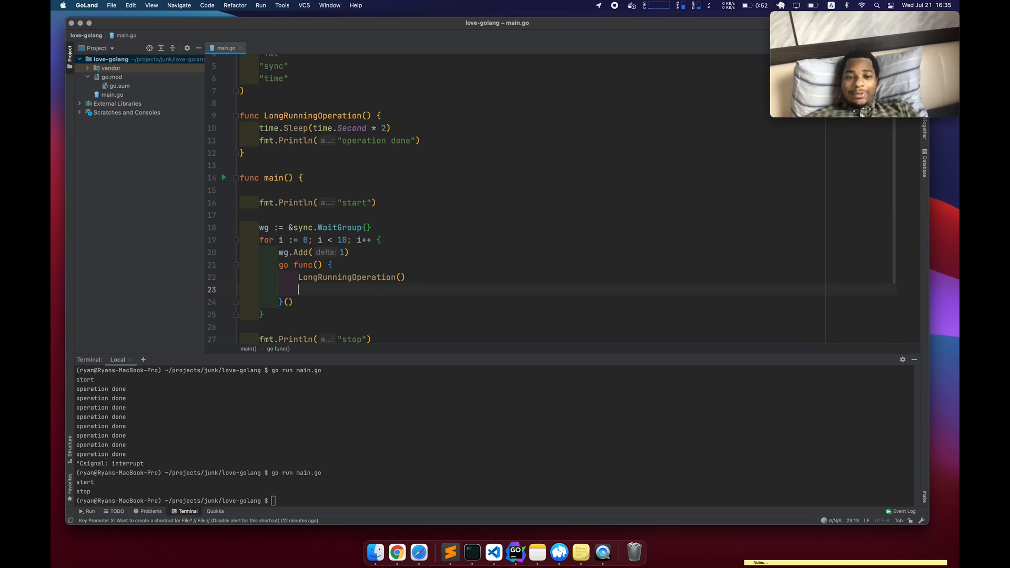
{"action": "type", "text": "wg.Done("}
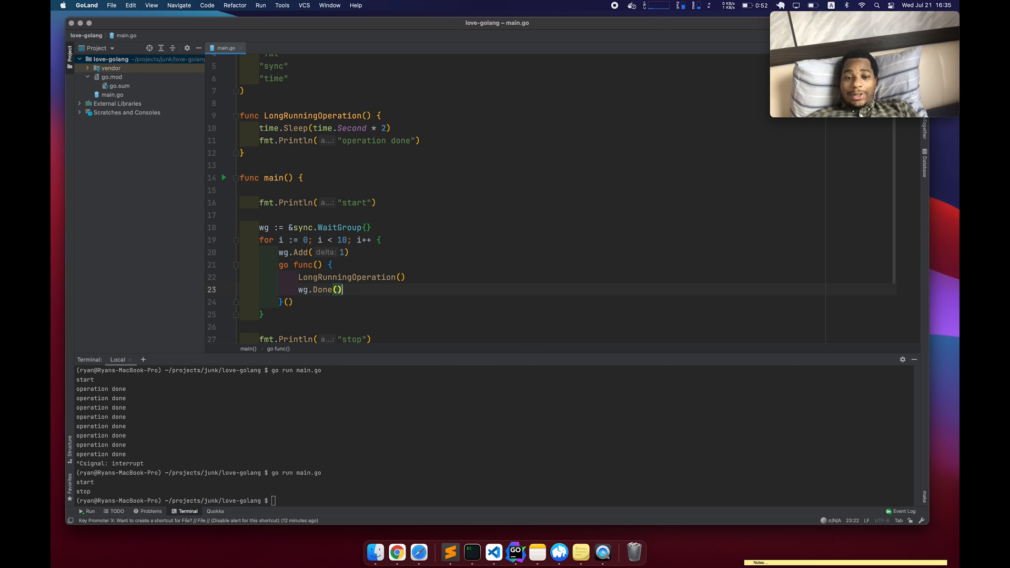
{"action": "type", "text": "wg."}
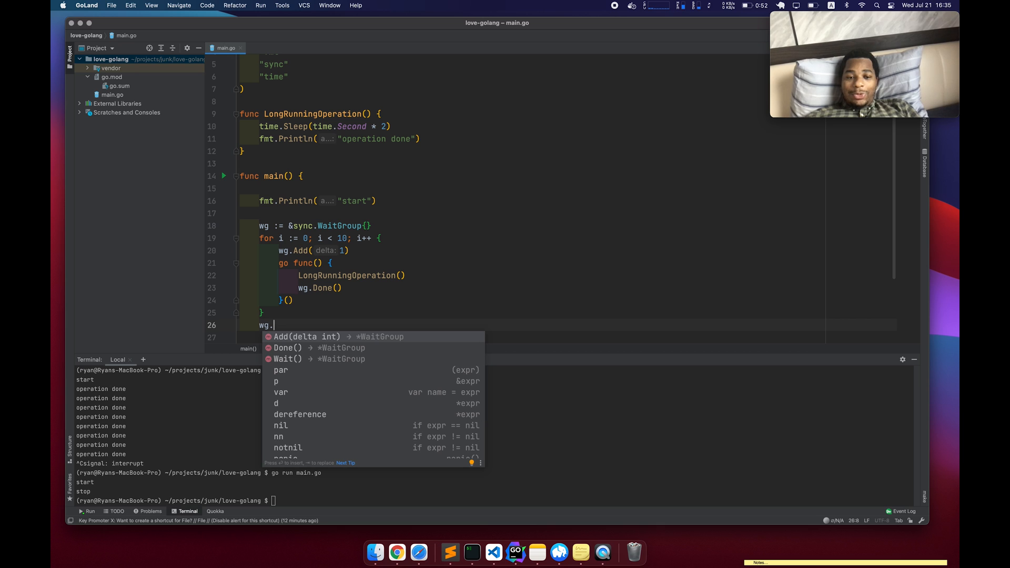
{"action": "type", "text": "Wait()"}
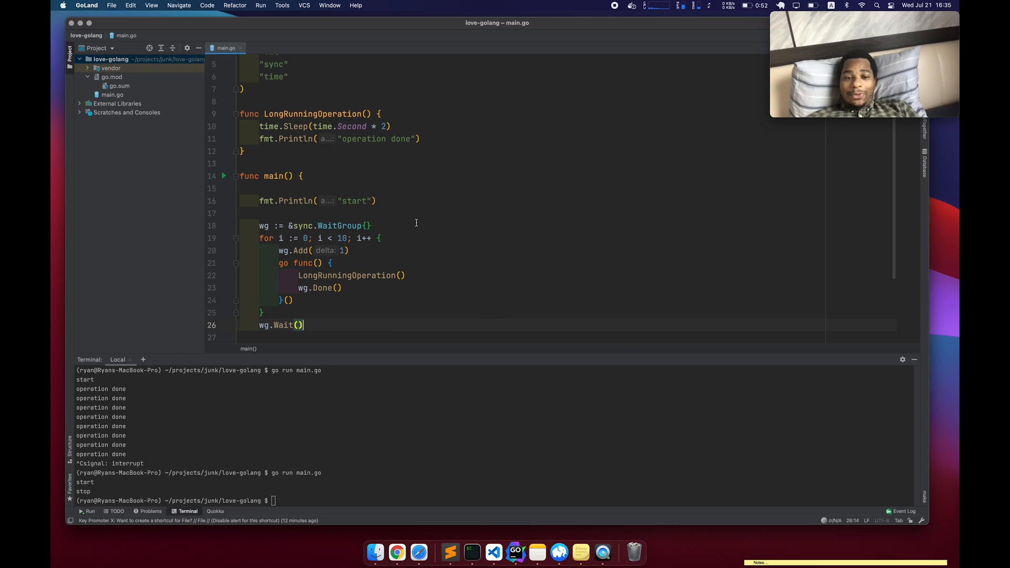